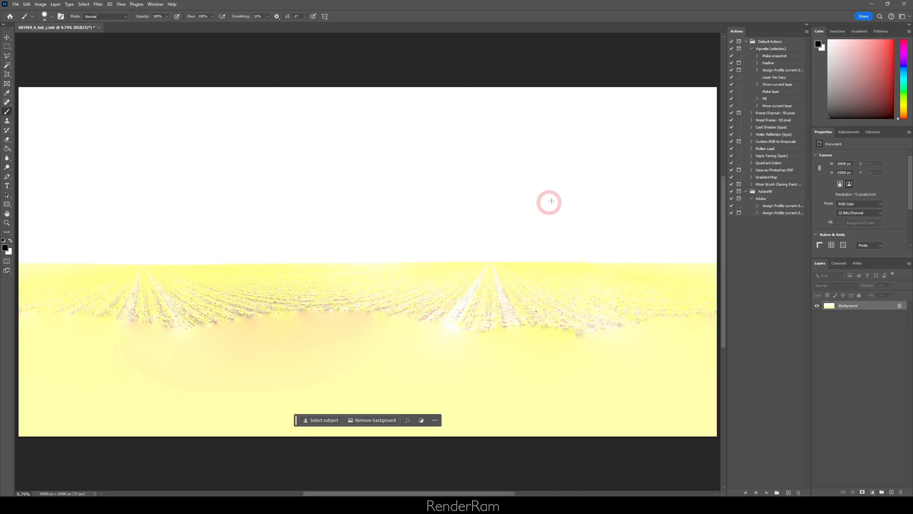
Apply an Exposure adjustment around -0.67 to show the sky, then about -12.73 so only the sun disc remains.
{"action": "left_click", "coordinate": [40, 4]}
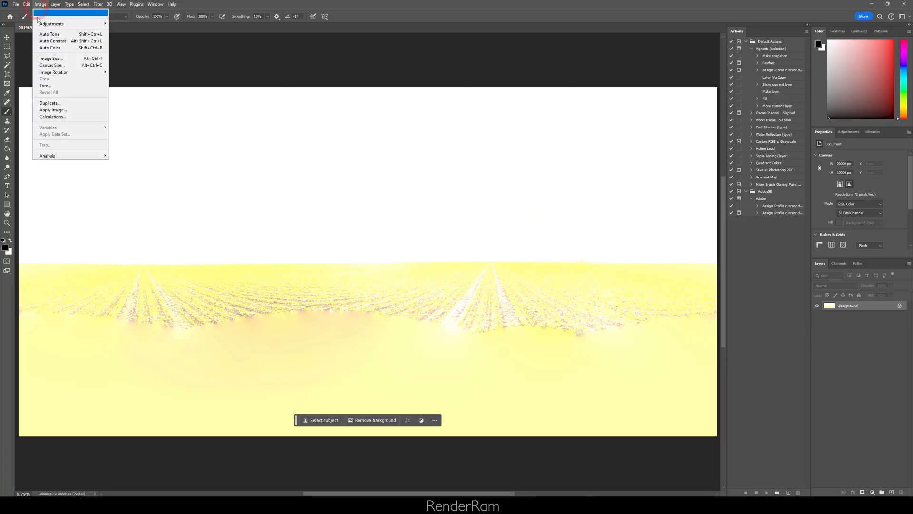
{"action": "left_click", "coordinate": [51, 22]}
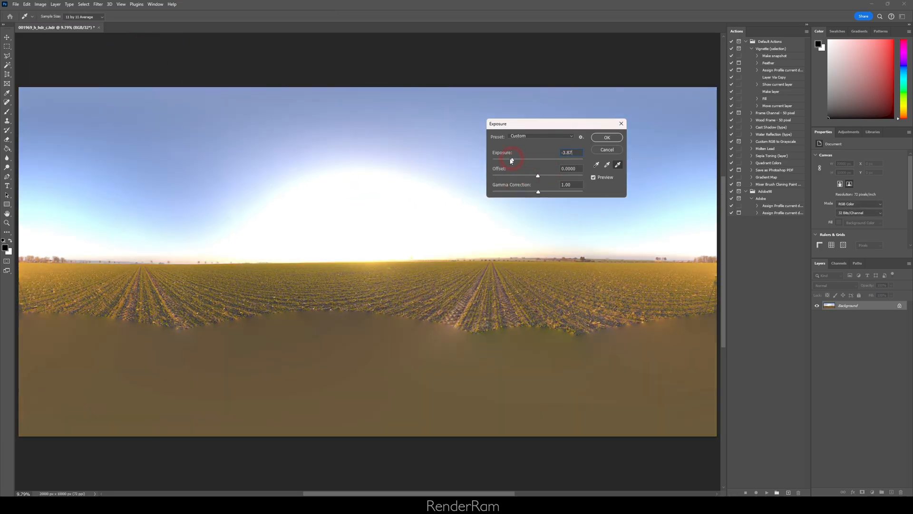
{"action": "left_click_drag", "start_coordinate": [512, 160], "coordinate": [502, 161]}
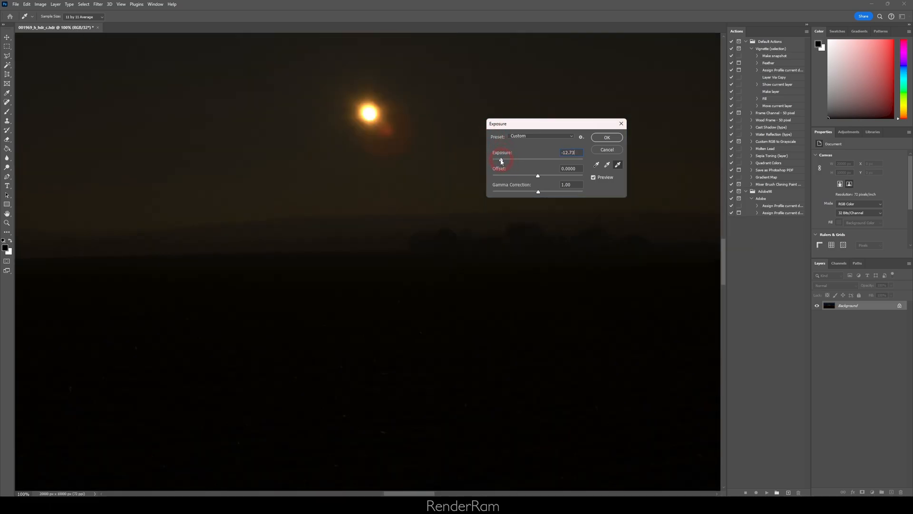
{"action": "left_click_drag", "start_coordinate": [499, 160], "coordinate": [492, 159]}
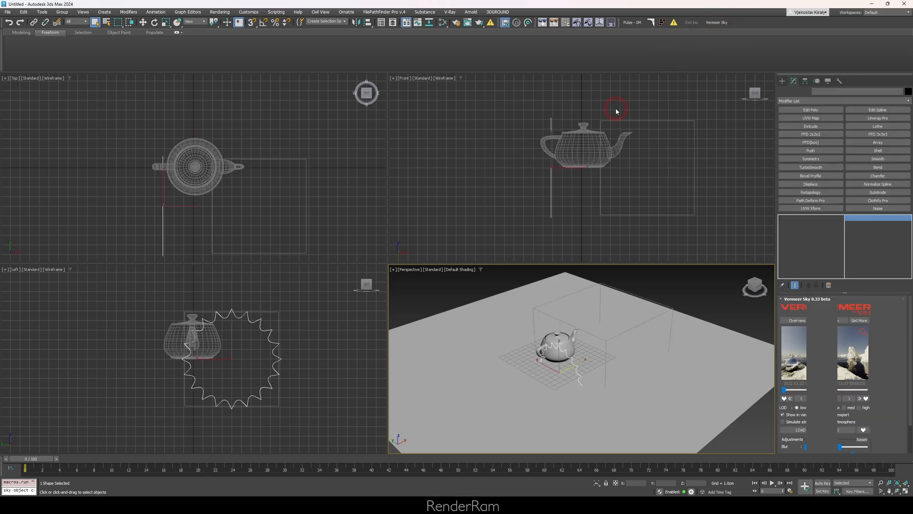
Place a Vermeer Sky, move its sun helper off the teapot, and load the field HDRI background.
{"action": "left_click", "coordinate": [571, 376]}
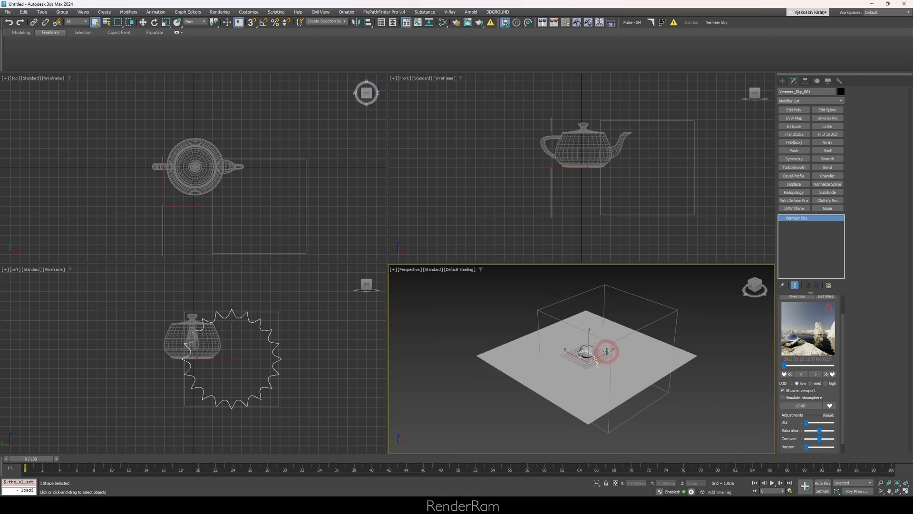
{"action": "left_click_drag", "start_coordinate": [606, 351], "coordinate": [502, 325]}
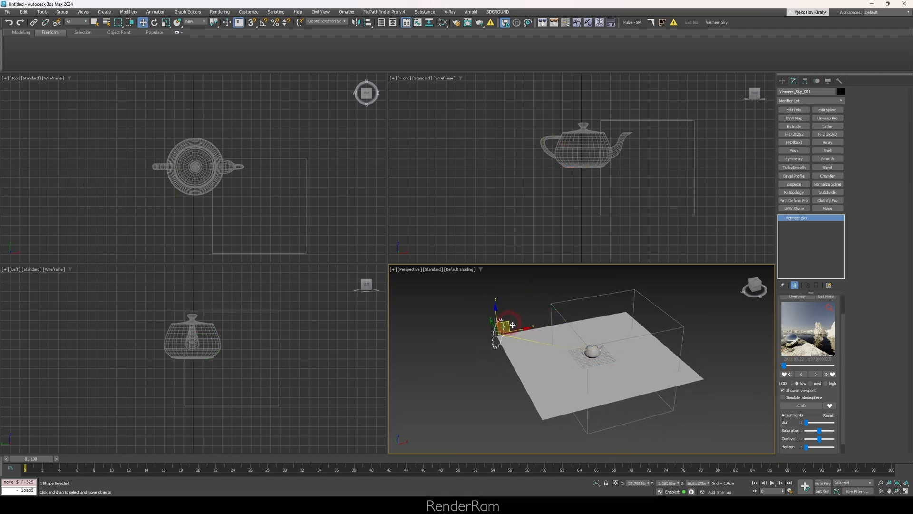
{"action": "left_click", "coordinate": [799, 405]}
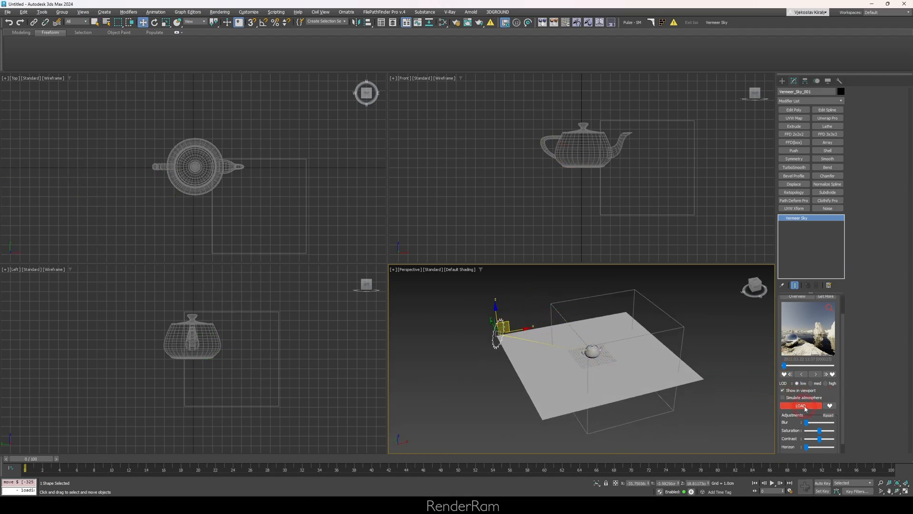
{"action": "left_click", "coordinate": [800, 405]}
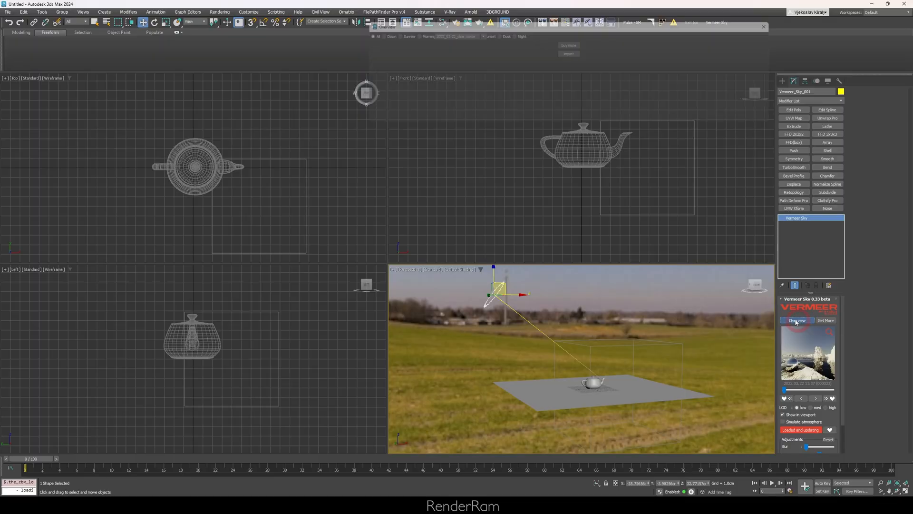
Browse the sky capture overview and choose a different capture date from the Found-in list.
{"action": "left_click", "coordinate": [796, 320]}
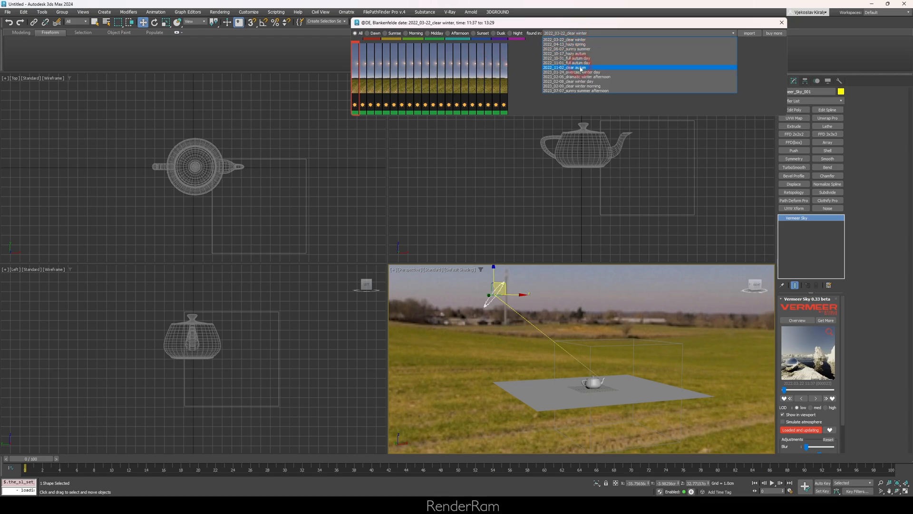
{"action": "left_click", "coordinate": [565, 58]}
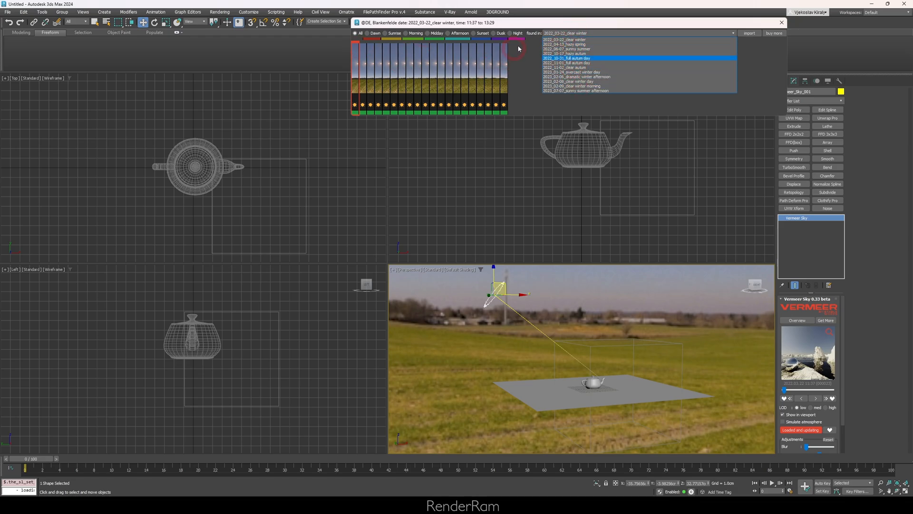
{"action": "left_click", "coordinate": [571, 85]}
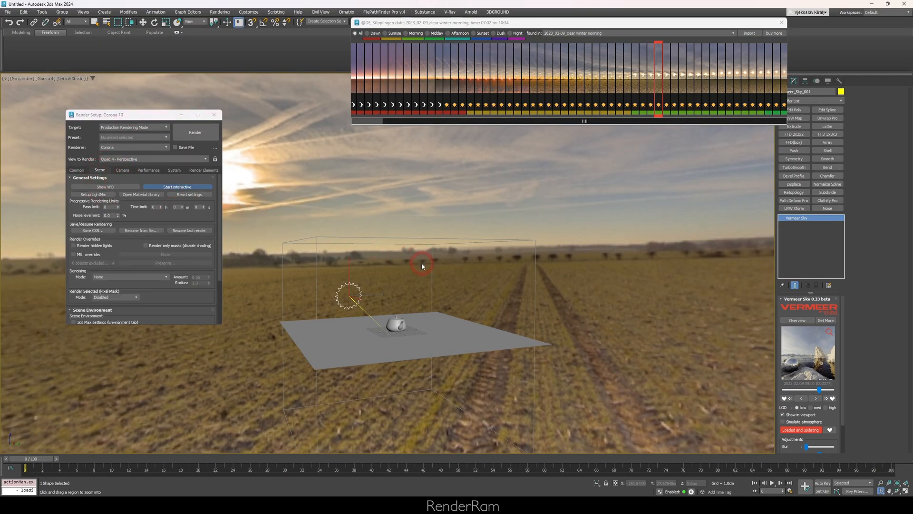
Run Corona interactive rendering, orbit closer on the teapot, and advance to the next sky scan.
{"action": "left_click", "coordinate": [176, 186]}
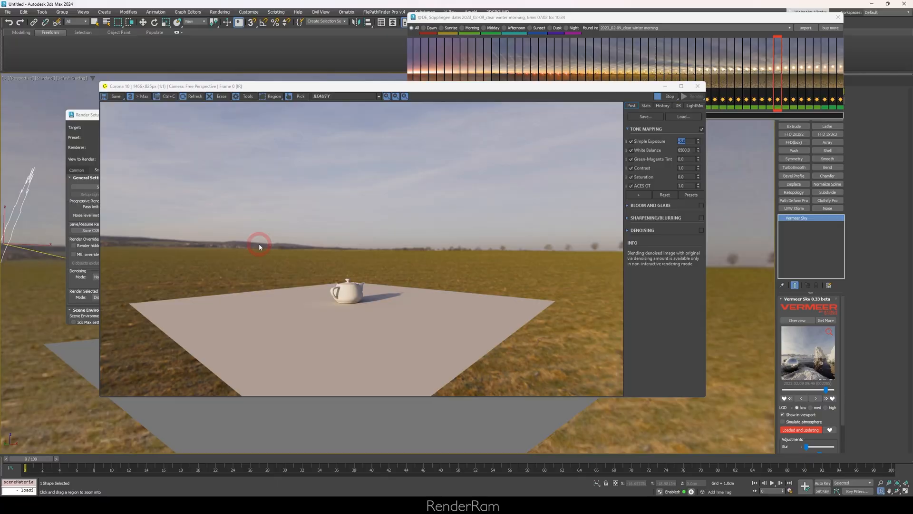
{"action": "mouse_move", "coordinate": [297, 294]}
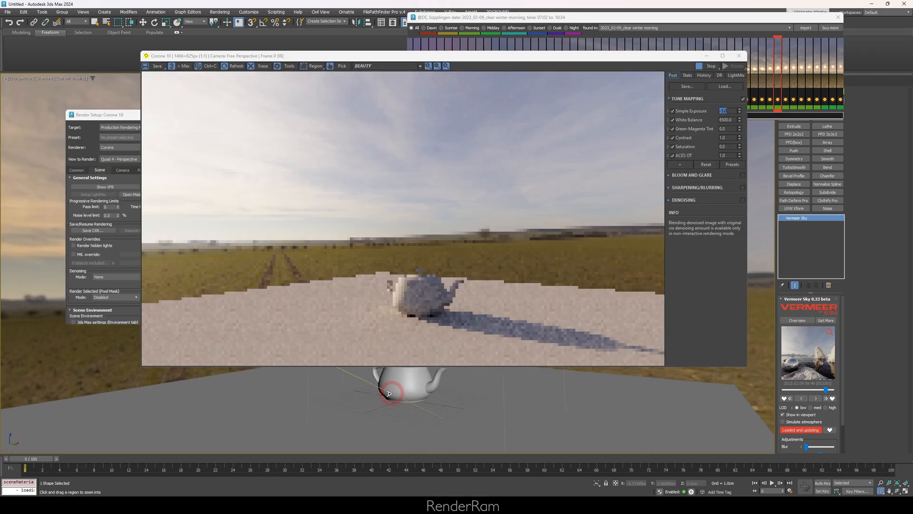
{"action": "left_click_drag", "start_coordinate": [389, 391], "coordinate": [458, 378]}
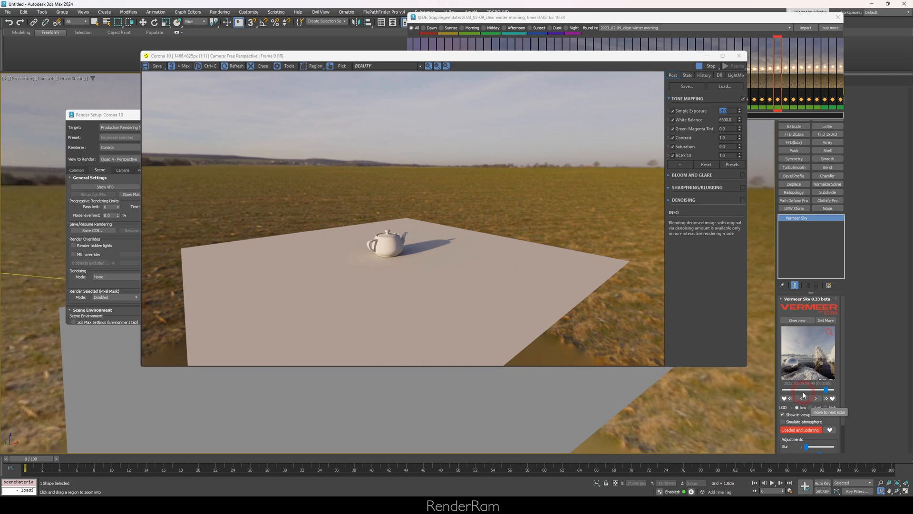
{"action": "left_click", "coordinate": [825, 398]}
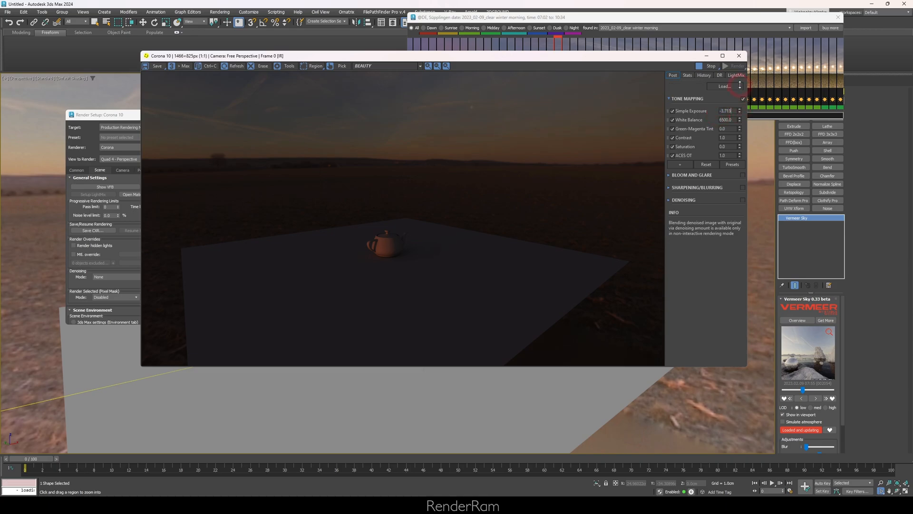
Raise Simple Exposure in the VFB tone mapping to suit the darker sunset sky.
{"action": "left_click_drag", "start_coordinate": [740, 110], "coordinate": [740, 122]}
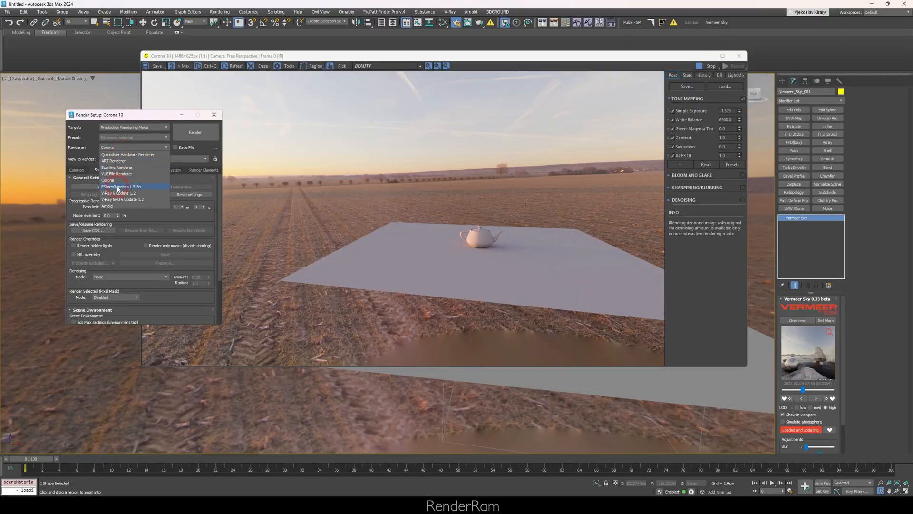
Set FStormRender as the renderer and start its RT-mode render of the teapot.
{"action": "left_click", "coordinate": [120, 187]}
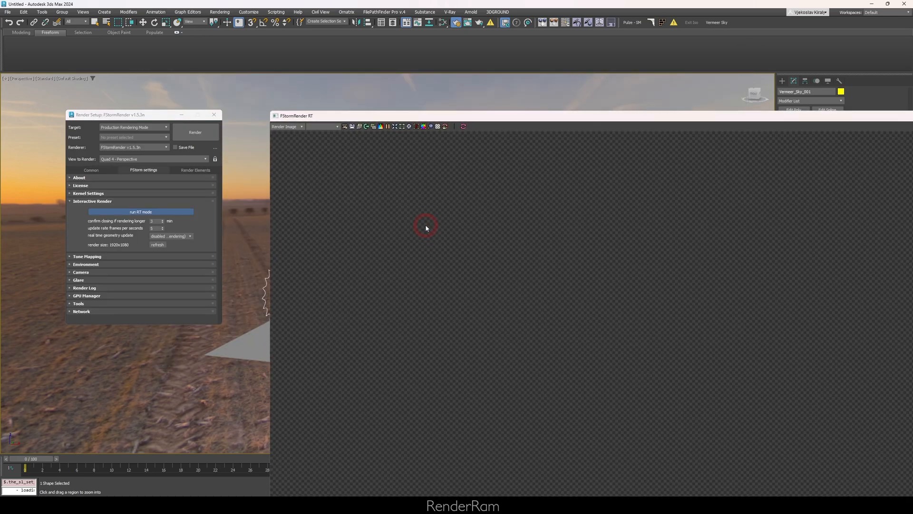
{"action": "left_click", "coordinate": [139, 212]}
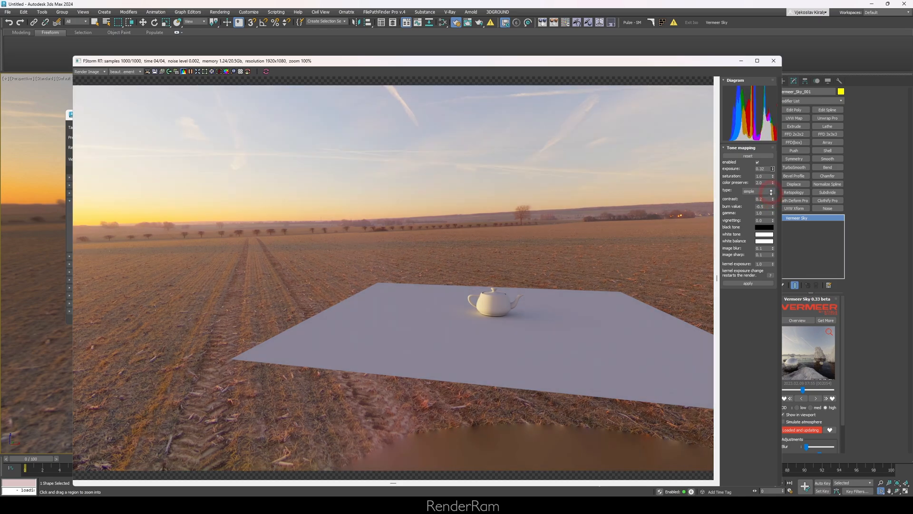
{"action": "left_click", "coordinate": [771, 167]}
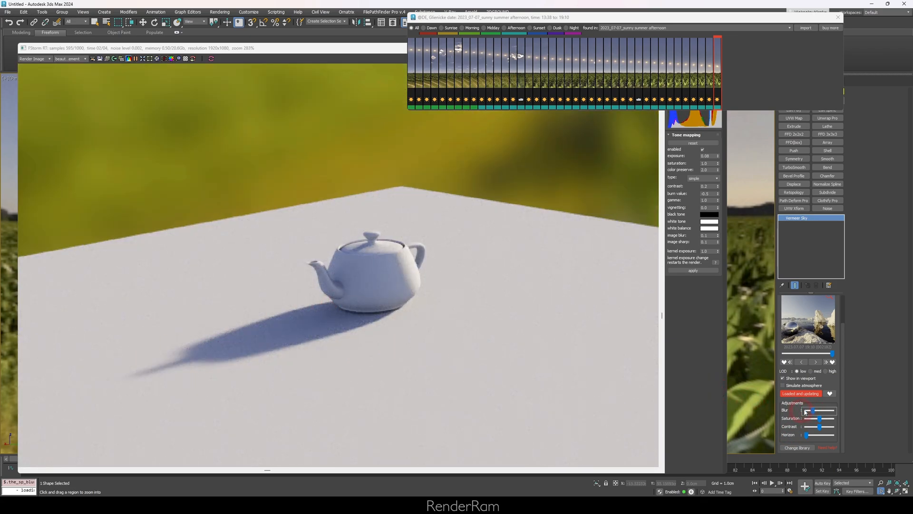
Blur the sky background behind the teapot and shift the Vermeer Sky horizon slider.
{"action": "left_click_drag", "start_coordinate": [806, 418], "coordinate": [820, 419]}
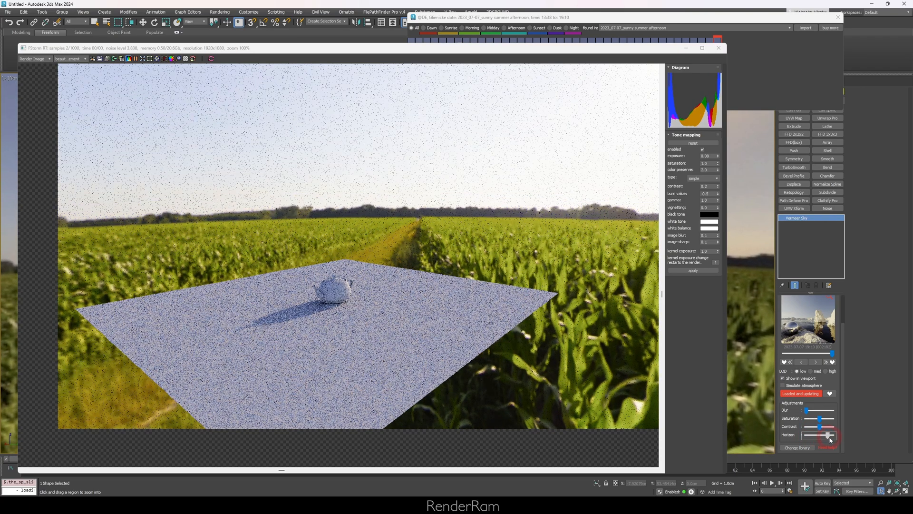
{"action": "left_click_drag", "start_coordinate": [826, 436], "coordinate": [818, 435]}
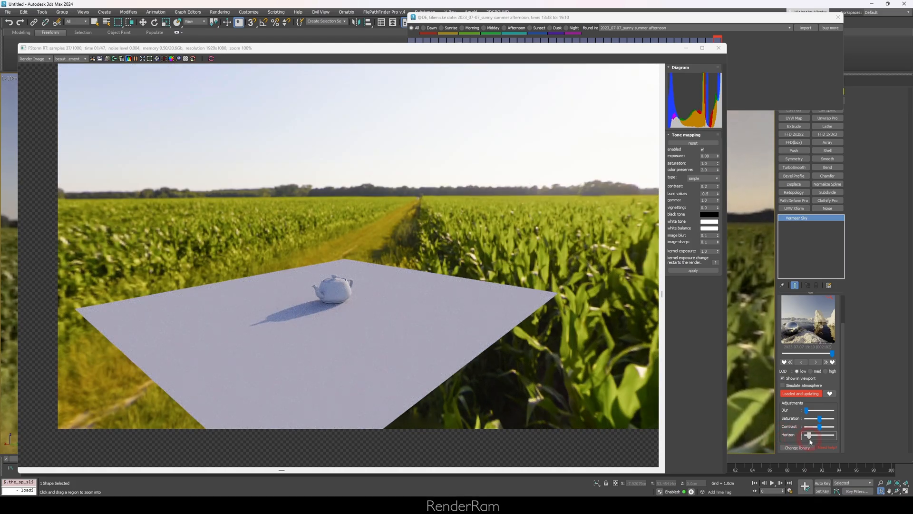
{"action": "mouse_move", "coordinate": [831, 361]}
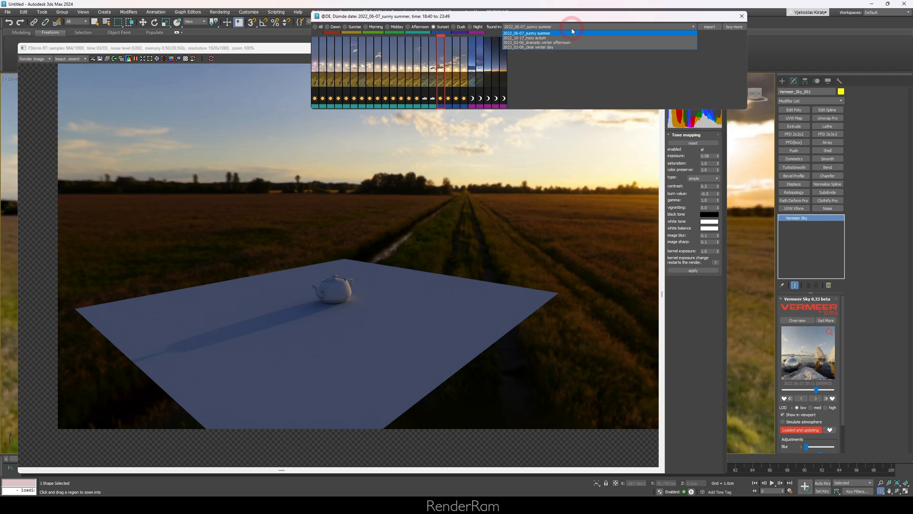
Choose the 2022_10-17_hazy autumn collection from the Found-in list.
{"action": "left_click", "coordinate": [535, 42]}
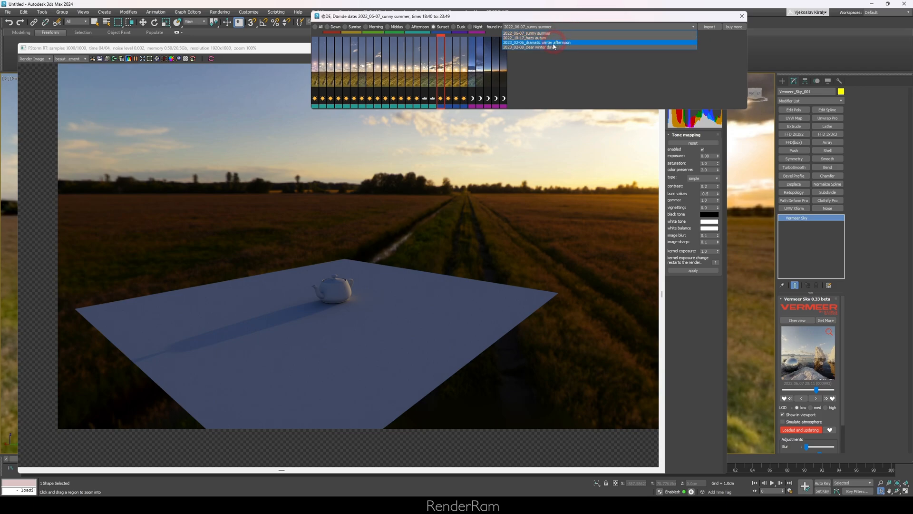
{"action": "left_click", "coordinate": [536, 48]}
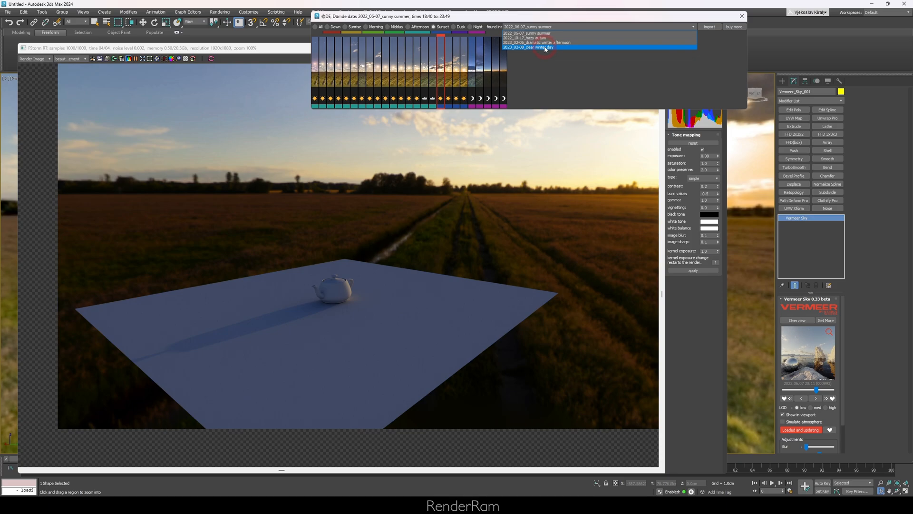
{"action": "left_click", "coordinate": [527, 48]}
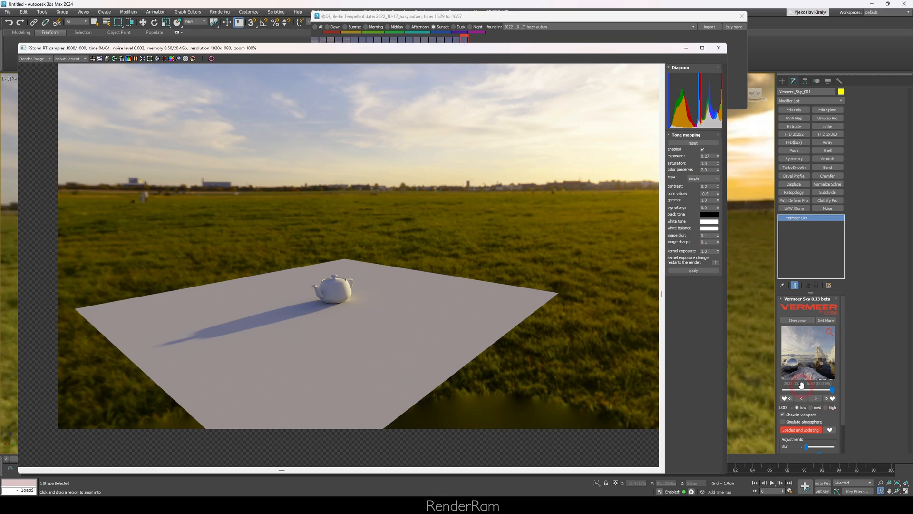
{"action": "mouse_move", "coordinate": [802, 389]}
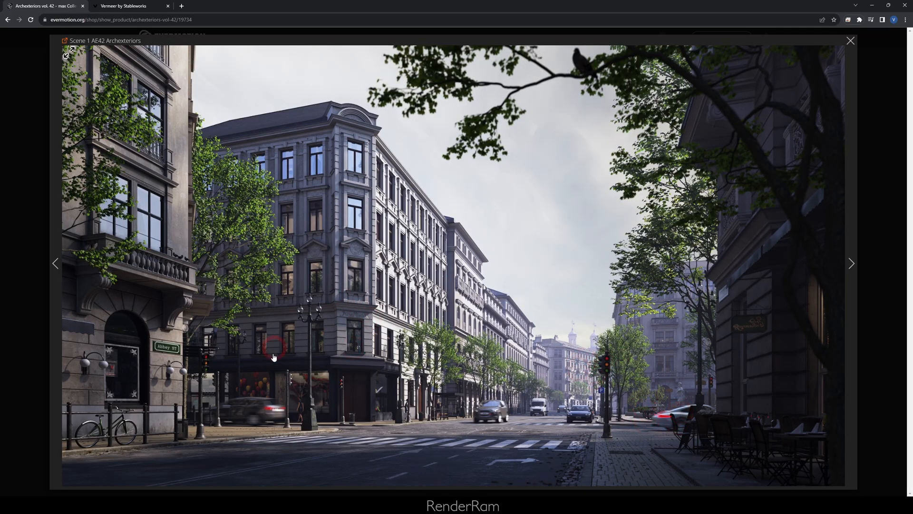
Close the street scene lightbox, preview the Scene 2 beach image, and return to the product page.
{"action": "left_click", "coordinate": [849, 40]}
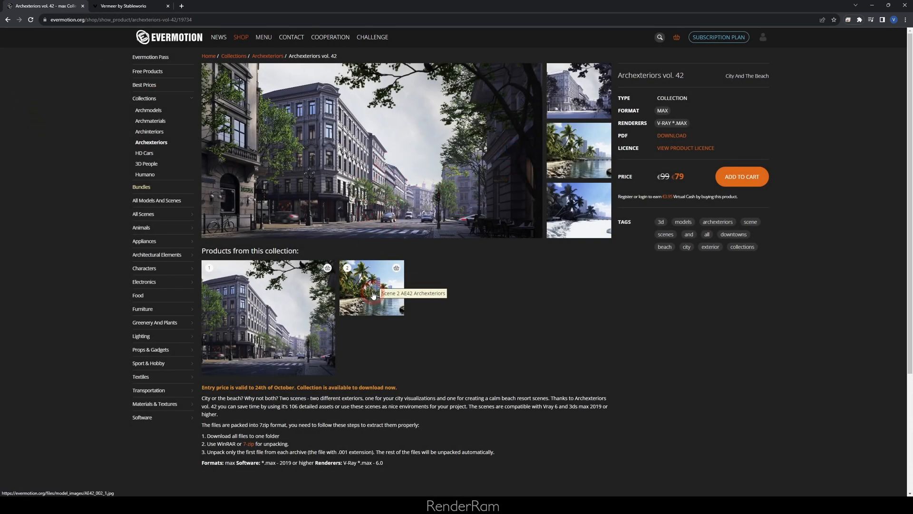
{"action": "left_click", "coordinate": [370, 287]}
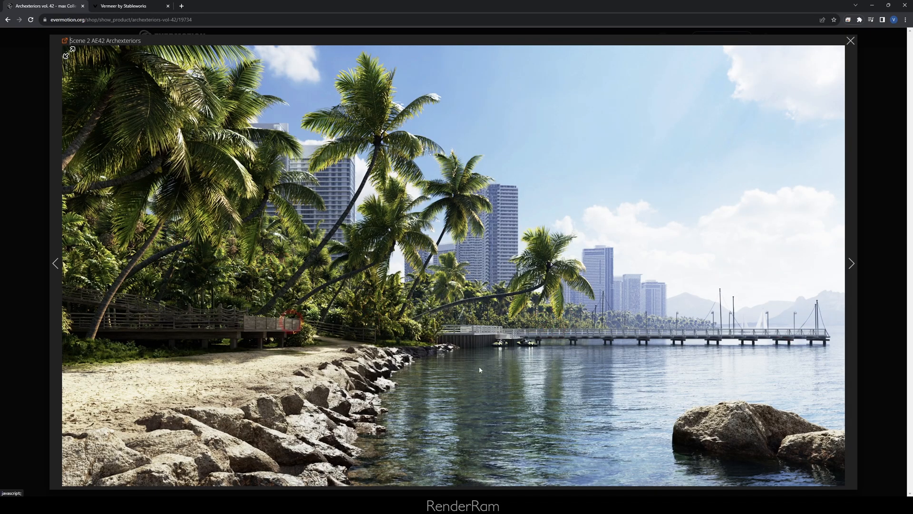
{"action": "left_click", "coordinate": [850, 41]}
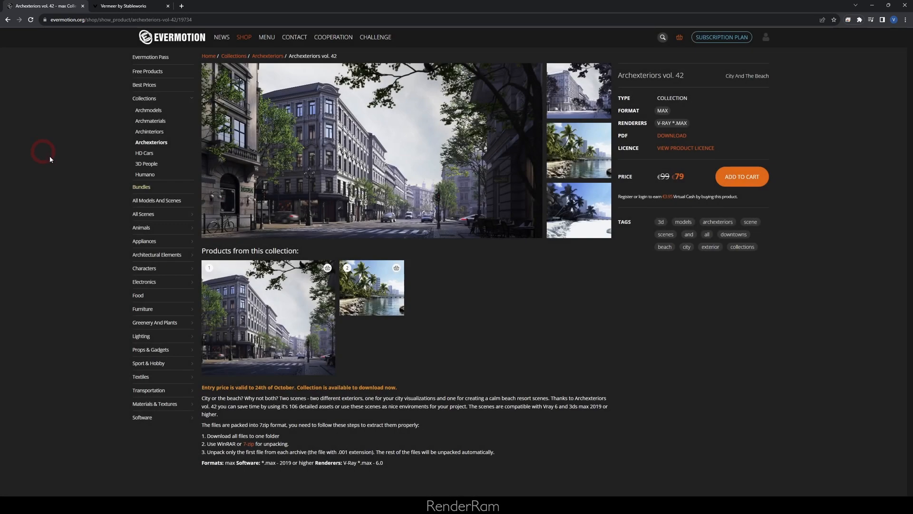
{"action": "left_click", "coordinate": [372, 149]}
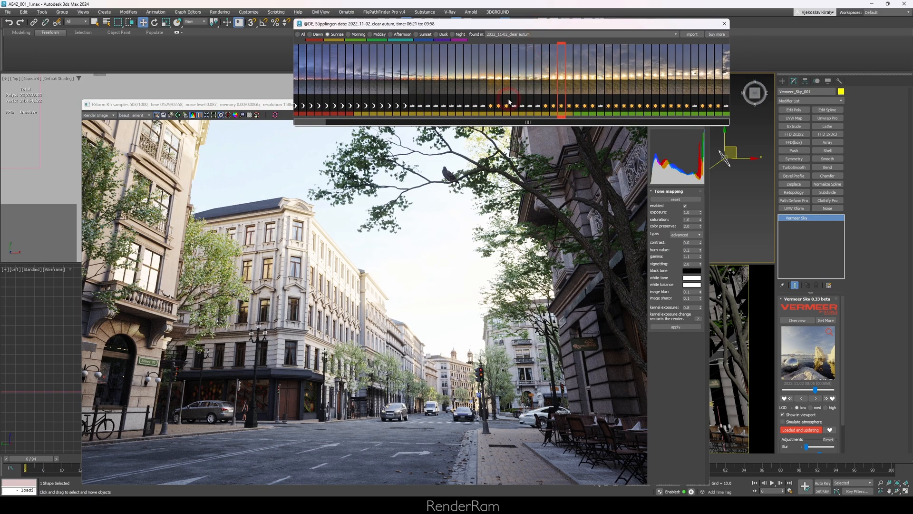
Drag the AE42_001 street scene into 3ds Max to open it for the clear autumn sky render.
{"action": "left_click_drag", "start_coordinate": [507, 23], "coordinate": [370, 44]}
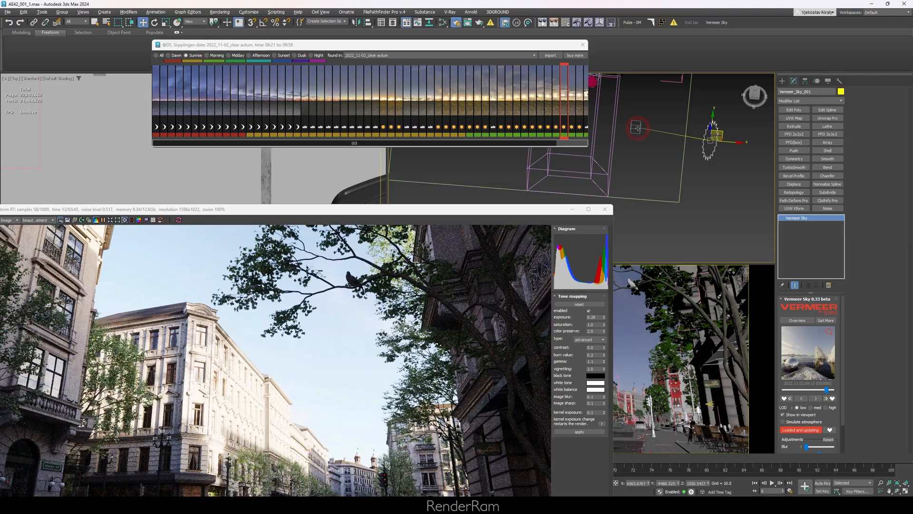
Select the 2022_04-13_hazy spring sky and bring the FStorm render window forward.
{"action": "left_click", "coordinate": [582, 45]}
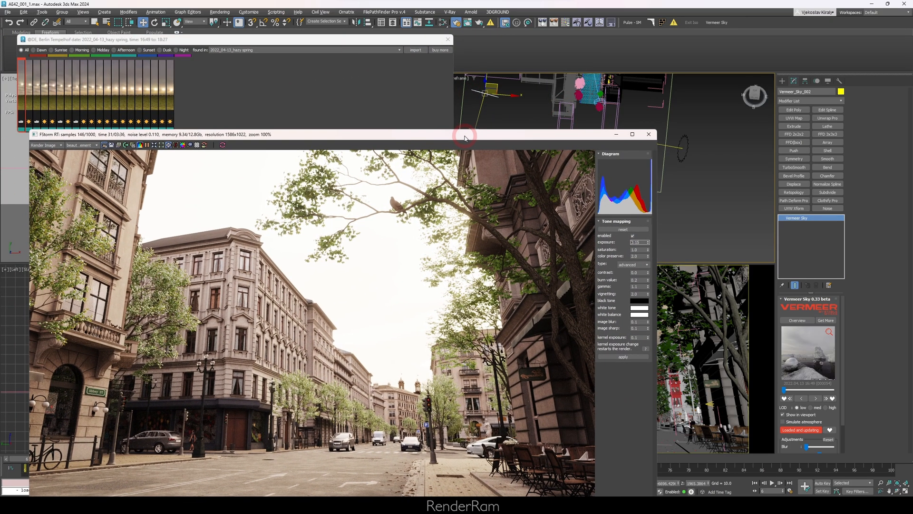
{"action": "left_click", "coordinate": [447, 39]}
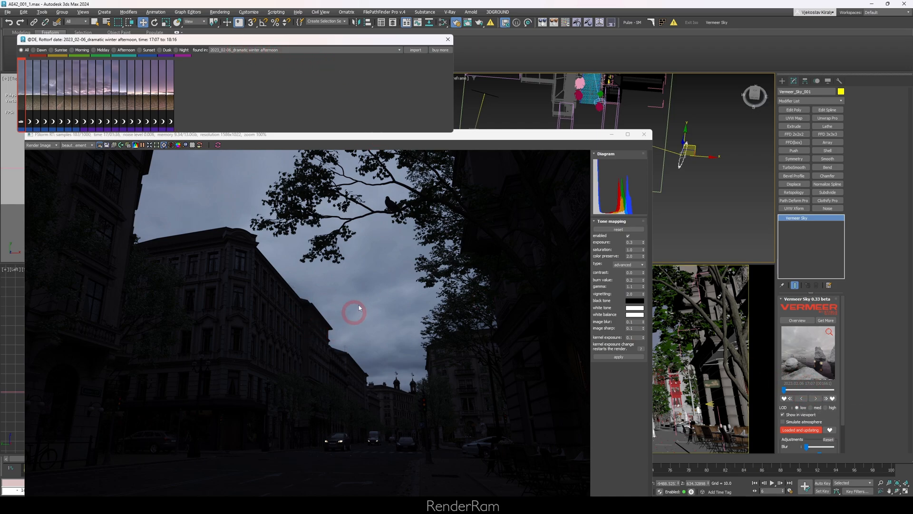
{"action": "mouse_move", "coordinate": [280, 249]}
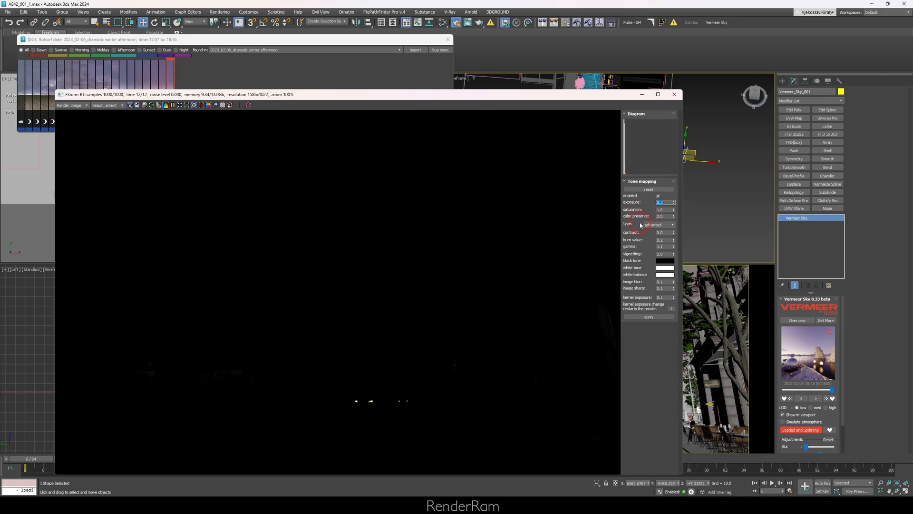
Set the FStorm tone-mapping exposure to 20.0 for the winter afternoon sky.
{"action": "type", "text": "20.0"}
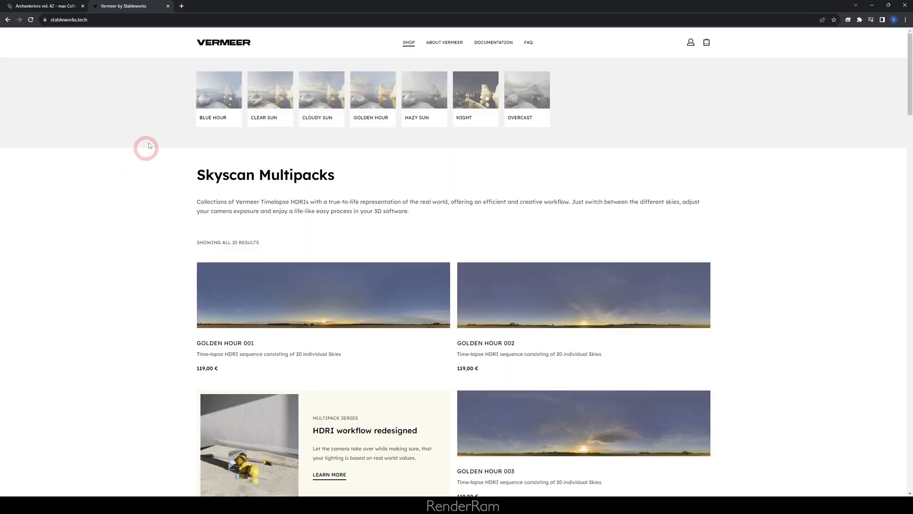
Scroll the Skyscan Multipacks grid past golden hour to blue hour, overcast, cloudy sun and clear sun packs.
{"action": "scroll", "scroll_direction": "down", "scroll_amount": 3}
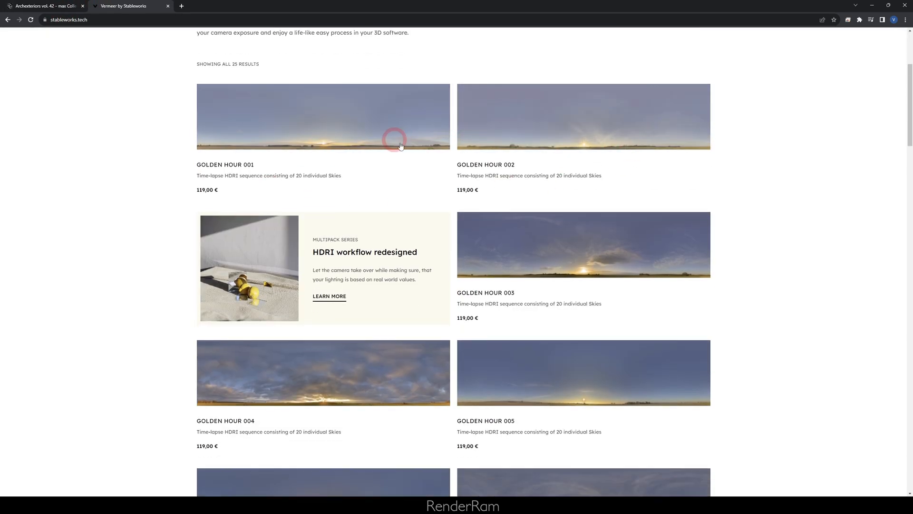
{"action": "scroll", "scroll_direction": "down", "scroll_amount": 3}
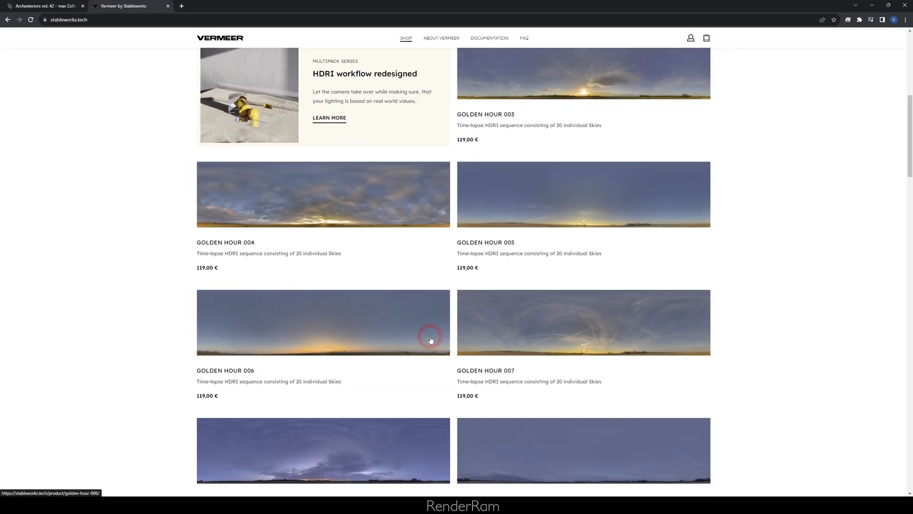
{"action": "scroll", "scroll_direction": "down", "scroll_amount": 3}
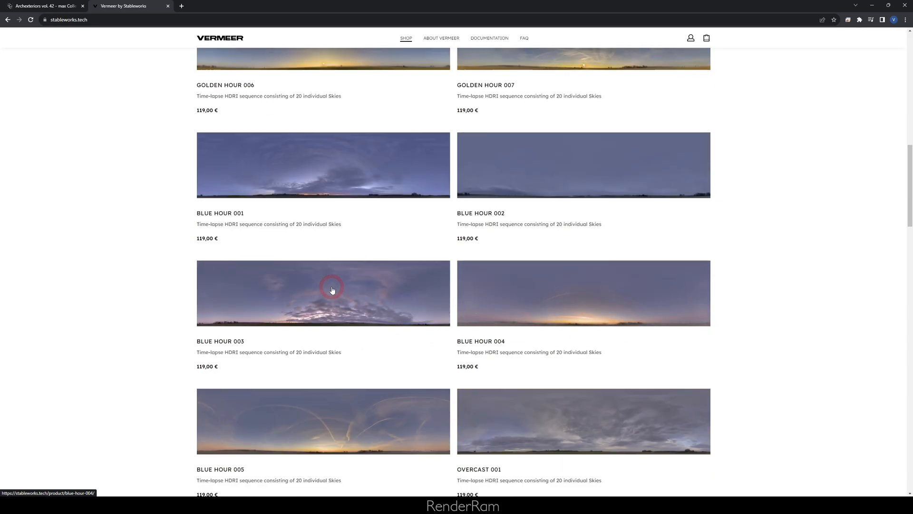
{"action": "scroll", "scroll_direction": "down", "scroll_amount": 3}
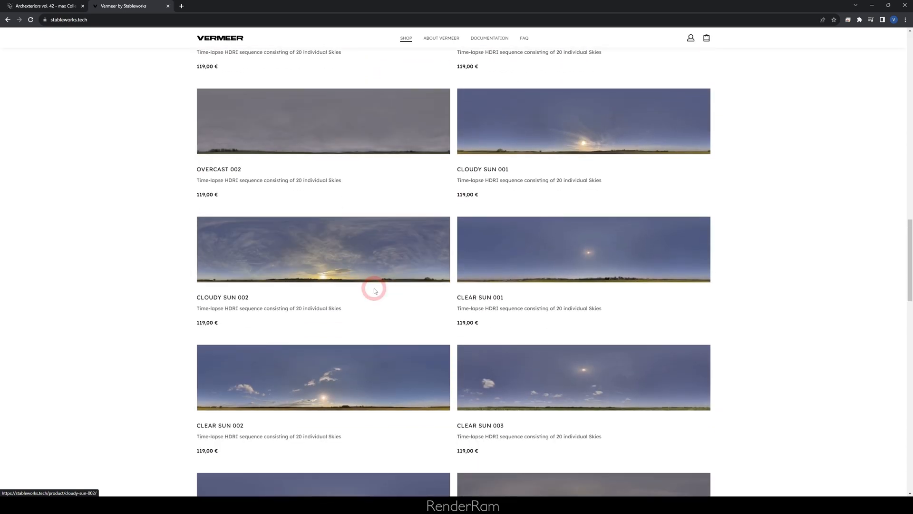